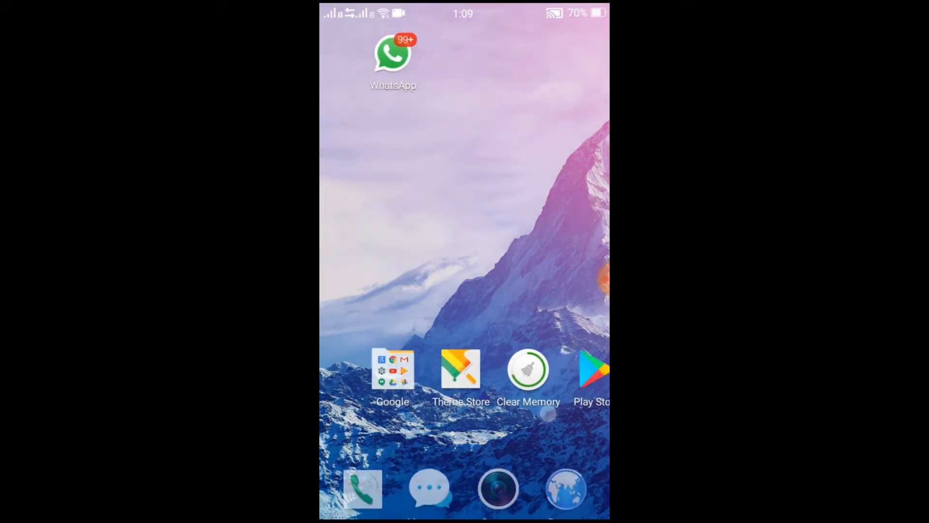
# Step: Swipe to the home page holding the Messenger icon and launch Messenger
pyautogui.hscroll(-3)
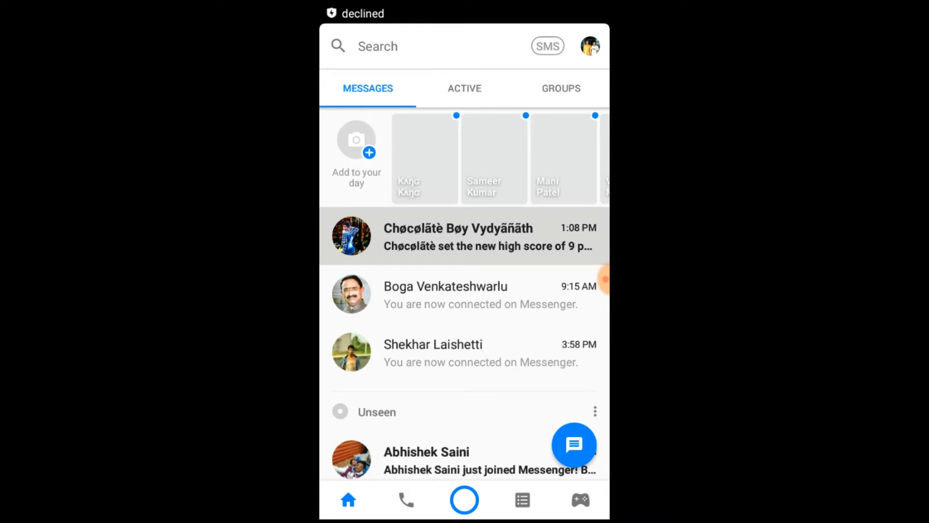
# Step: In the chat showing earlier game scores, send a basketball emoji from the sports category
pyautogui.click(464, 237)
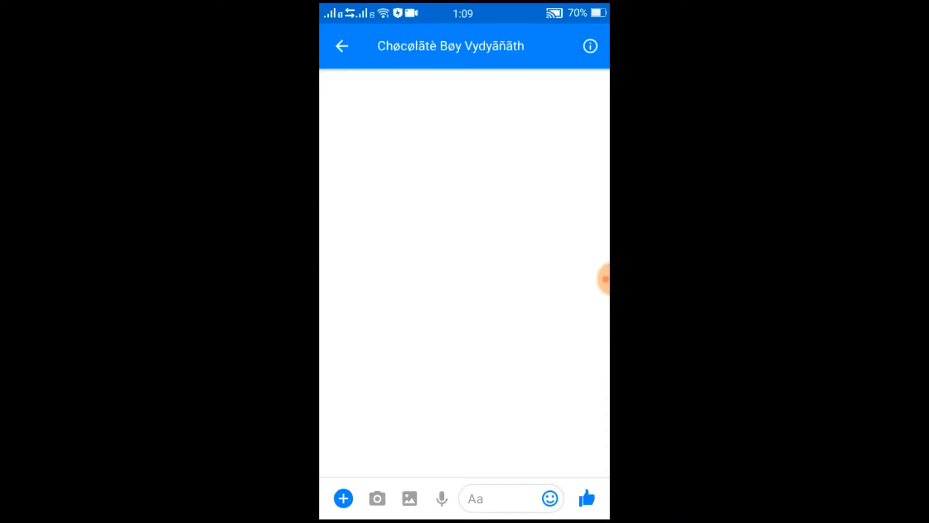
pyautogui.click(500, 498)
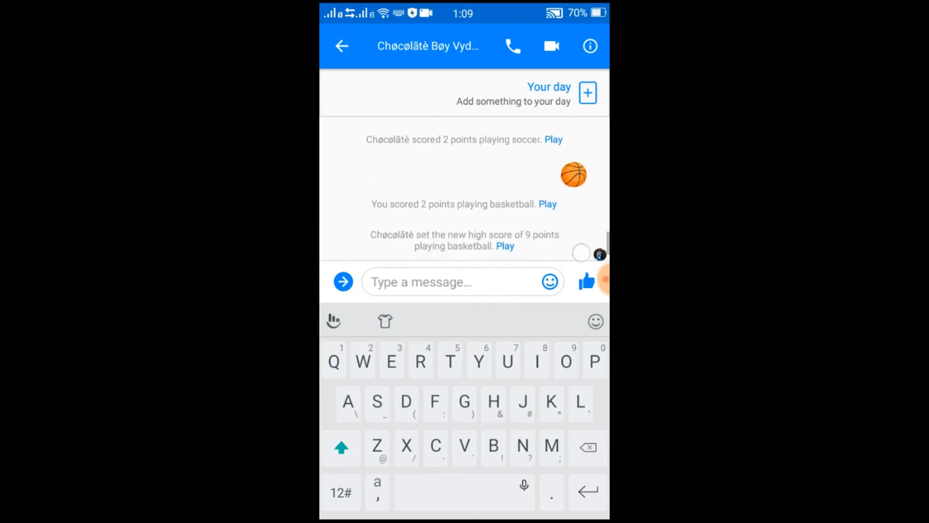
pyautogui.click(550, 282)
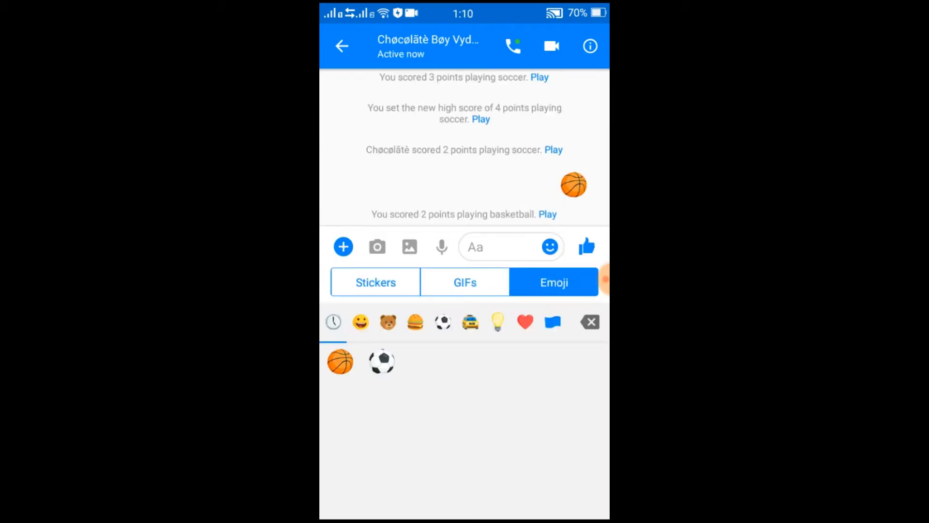
pyautogui.click(443, 321)
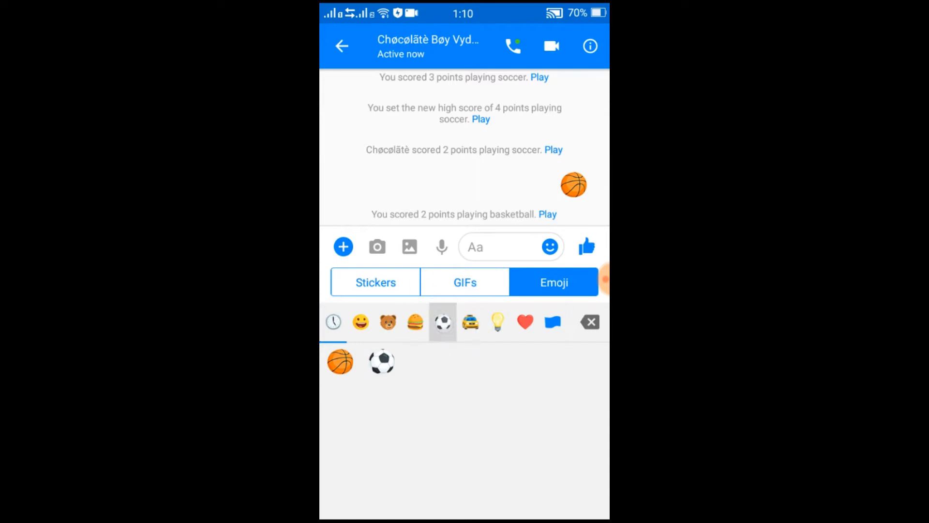
pyautogui.click(340, 361)
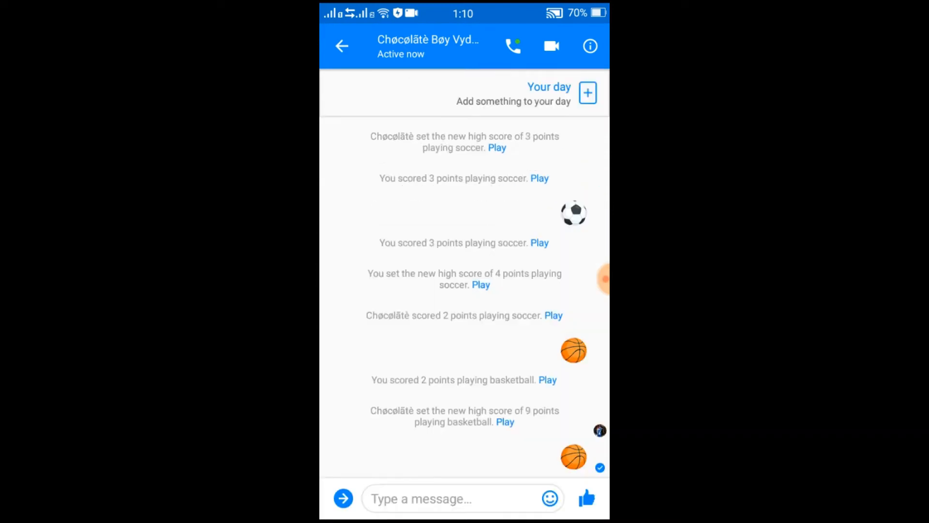
# Step: Launch the basketball game from the sent emoji and score one point against a high score of 9
pyautogui.click(506, 421)
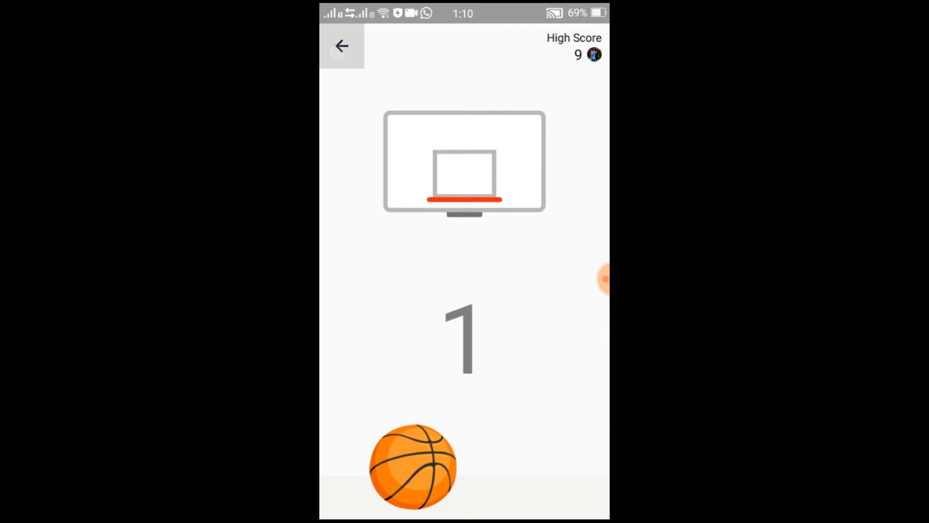
# Step: Leave basketball, send a soccer ball emoji and play keep-up to a current best of 3
pyautogui.click(340, 45)
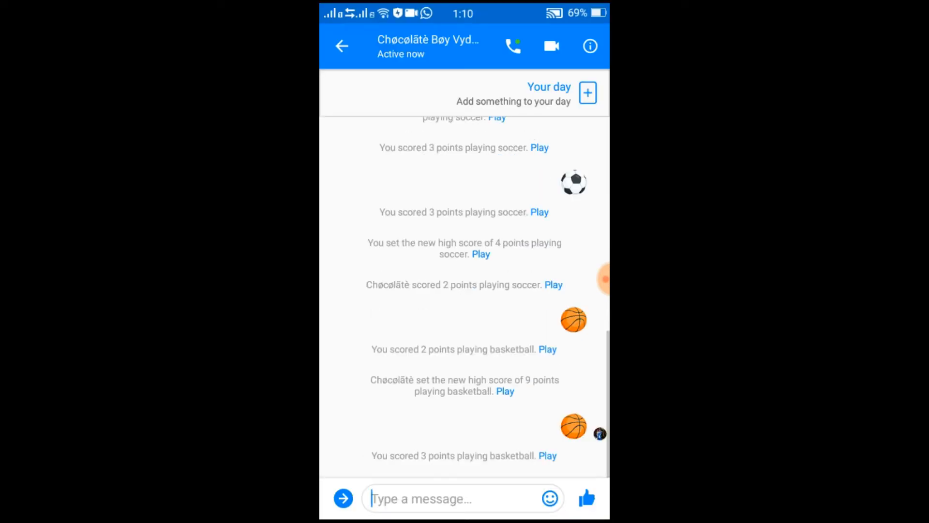
pyautogui.click(450, 498)
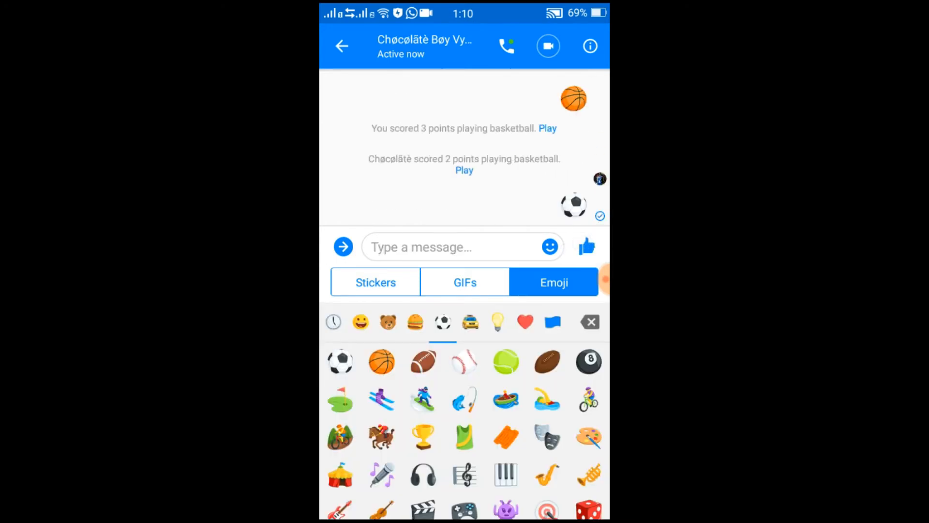
pyautogui.click(462, 247)
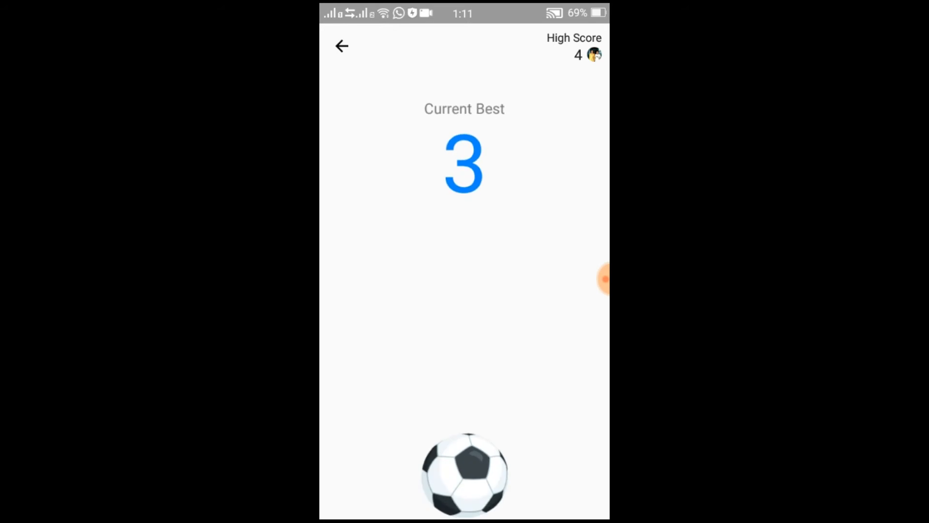
# Step: Exit the soccer game, return to the first home page and launch the browser from the dock
pyautogui.click(341, 46)
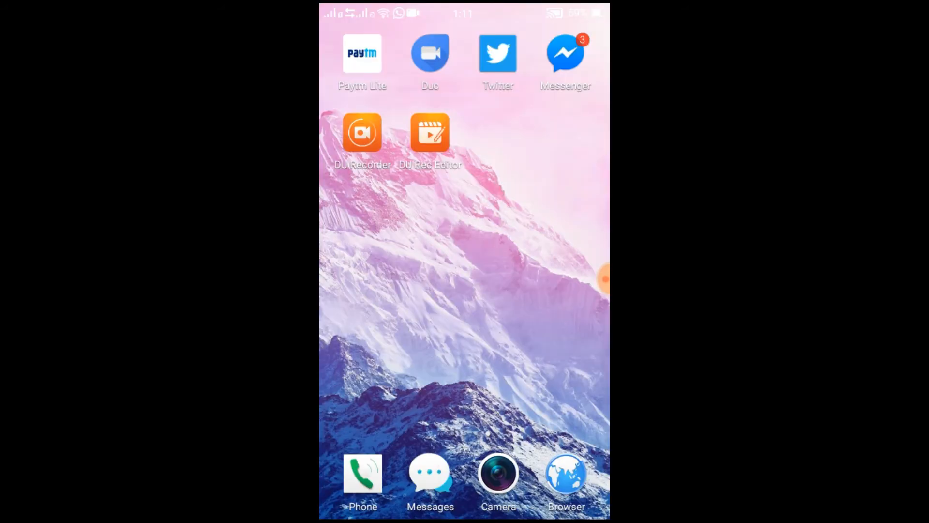
pyautogui.hscroll(-3)
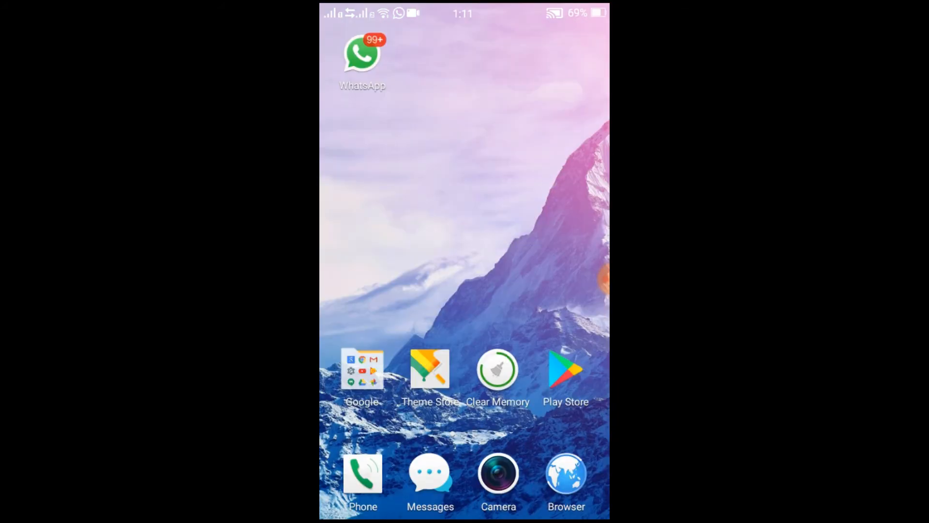
pyautogui.click(566, 477)
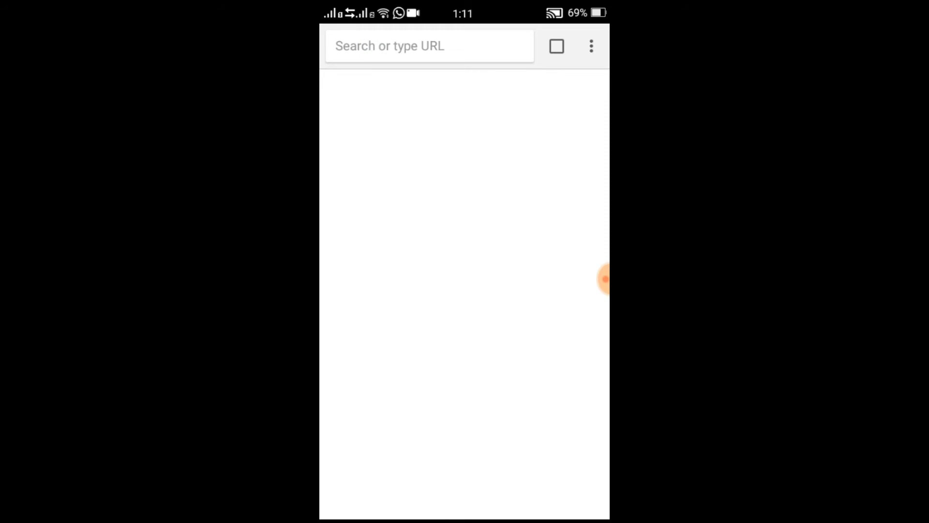
# Step: Search Google for "tic tac toe" so the playable board appears in the results
pyautogui.click(415, 46)
pyautogui.write('tic gac')
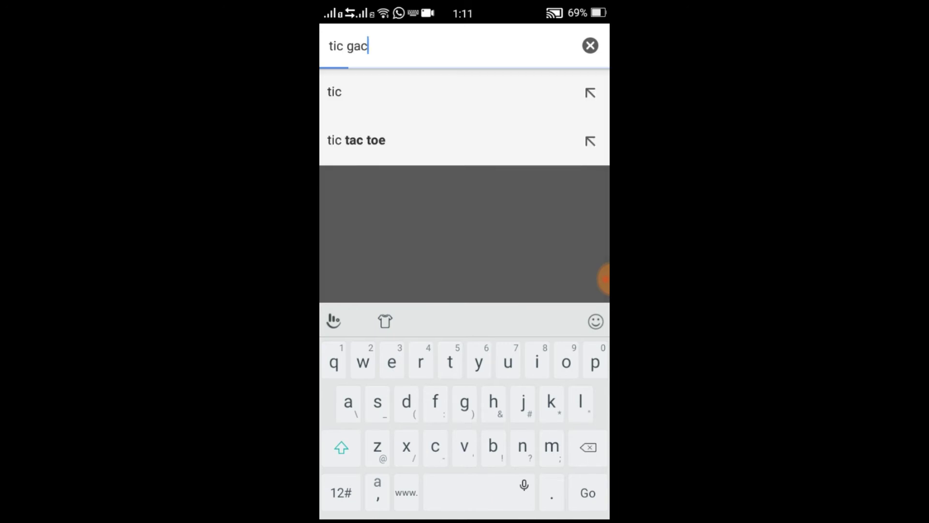
pyautogui.write('toe')
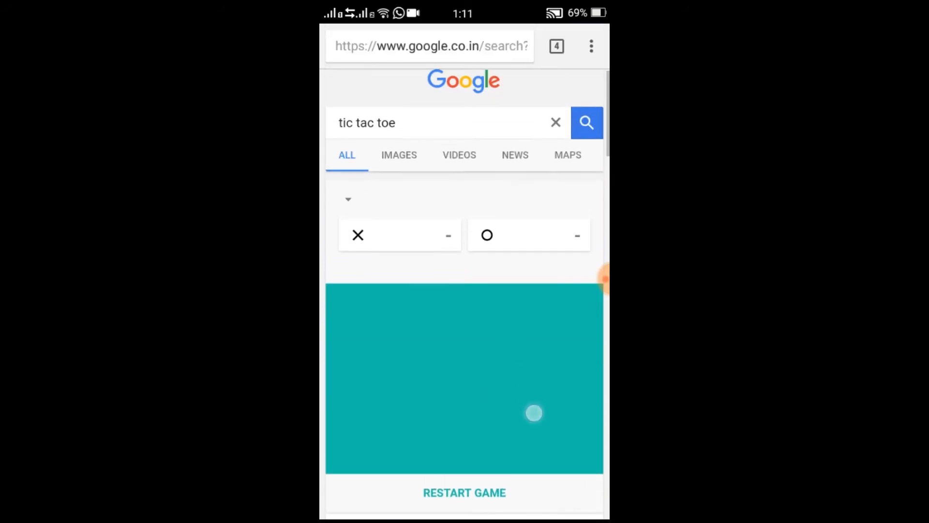
# Step: Place four X marks on the Medium tic-tac-toe board until the game ends in a draw
pyautogui.scroll(-3)
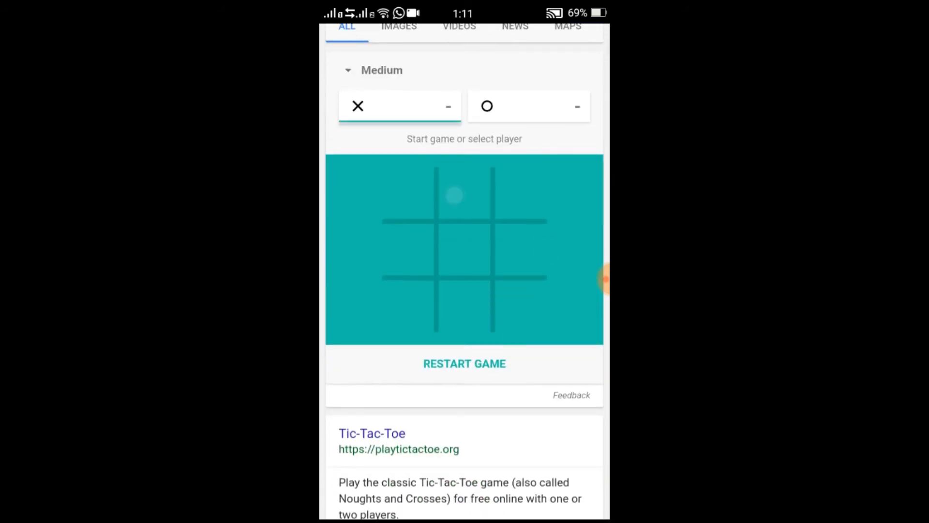
pyautogui.click(464, 190)
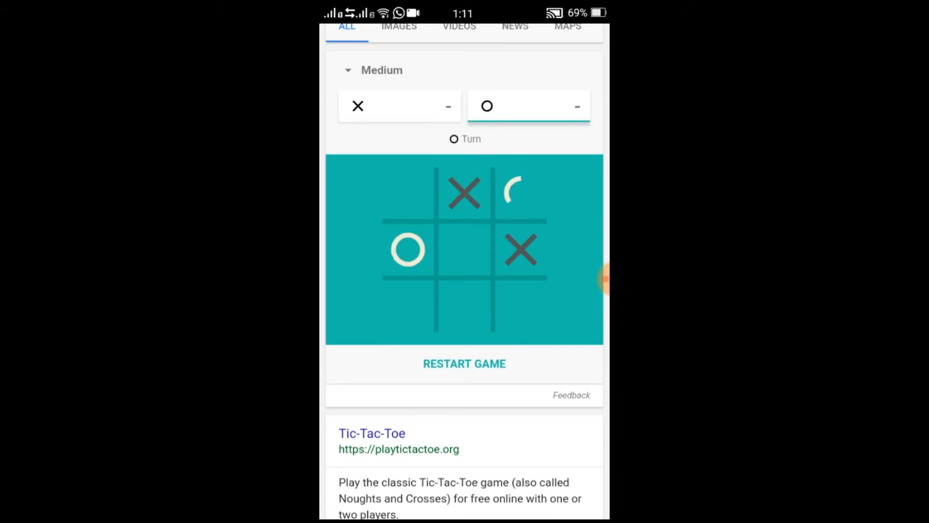
pyautogui.click(463, 306)
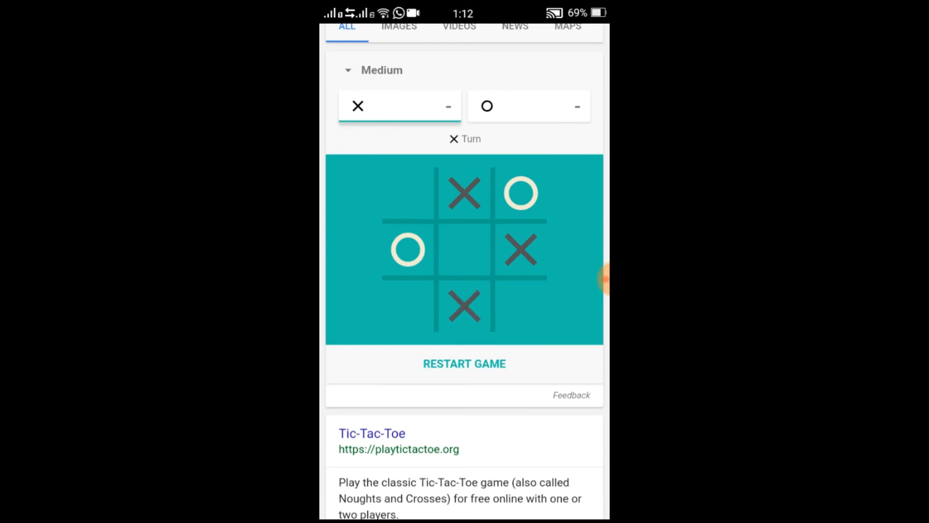
pyautogui.click(463, 249)
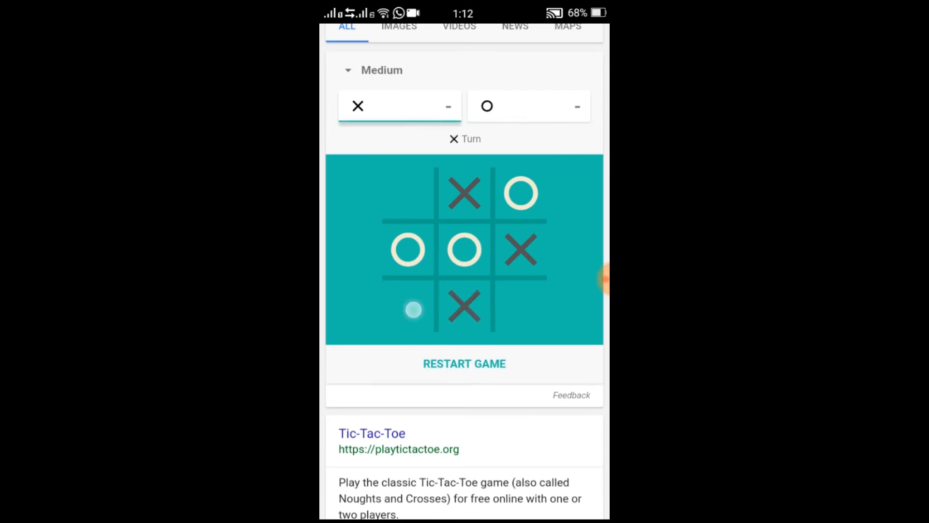
pyautogui.click(408, 306)
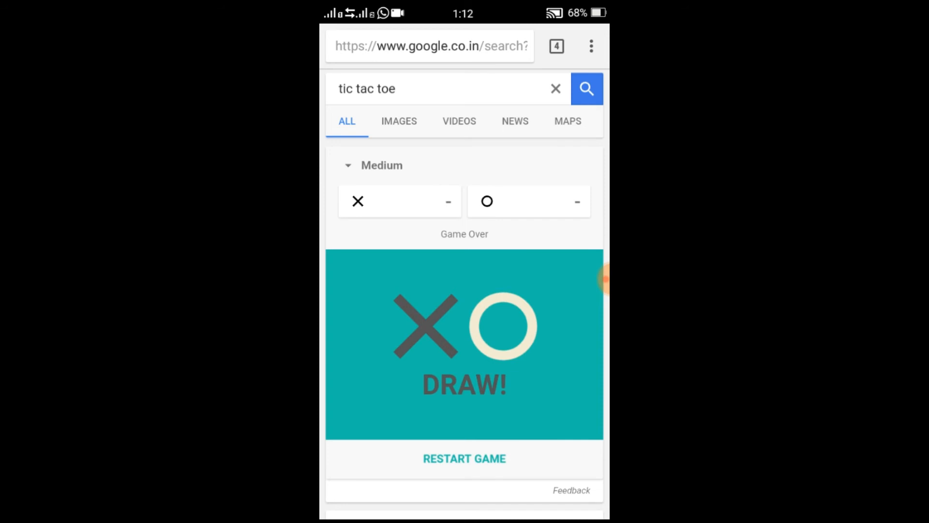
# Step: Reload offline, play the dinosaur game to game over at score 38, then go Home
pyautogui.click(591, 45)
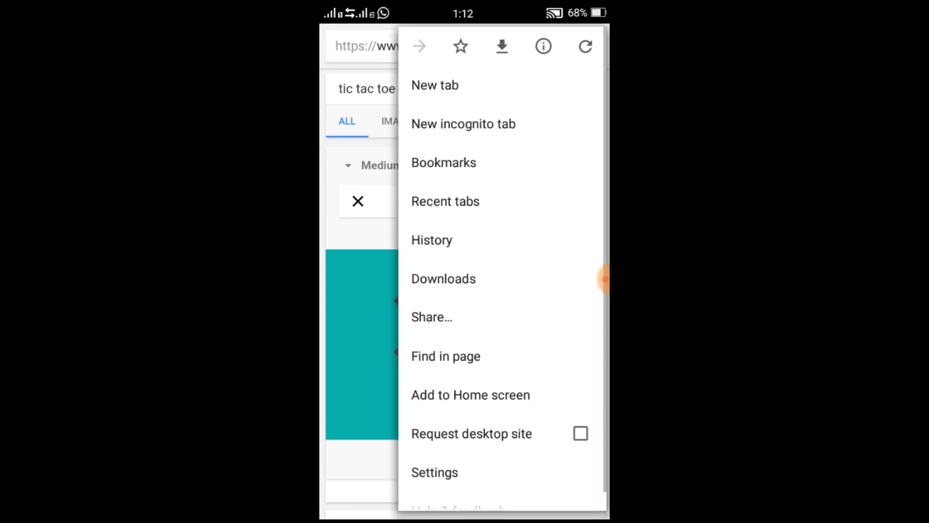
pyautogui.click(585, 47)
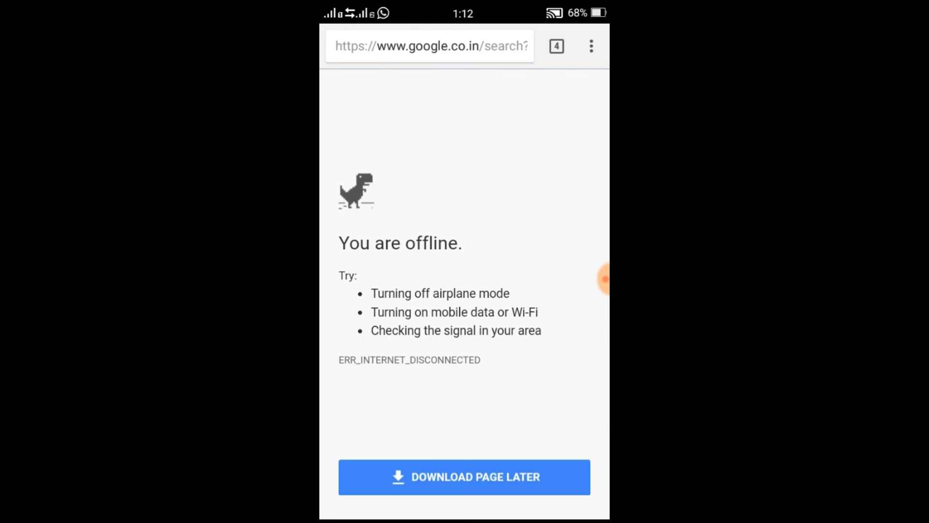
pyautogui.click(355, 190)
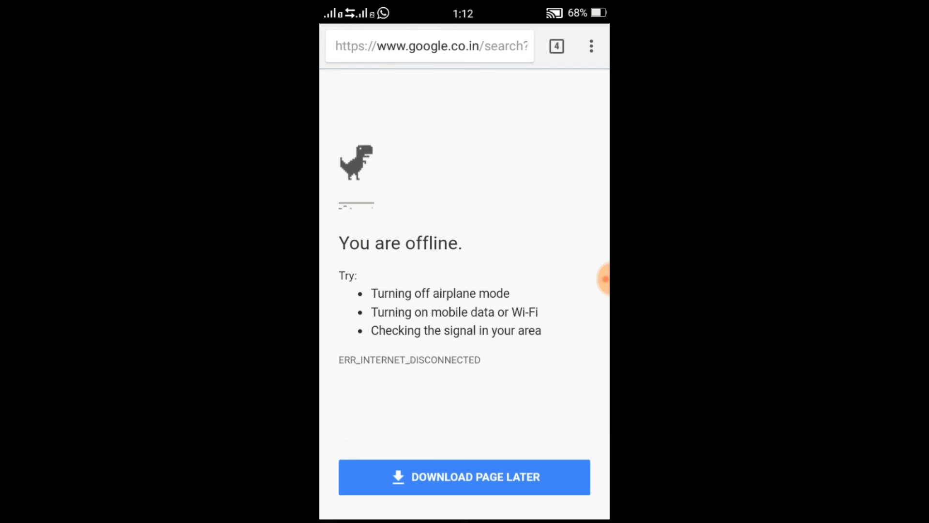
pyautogui.click(356, 178)
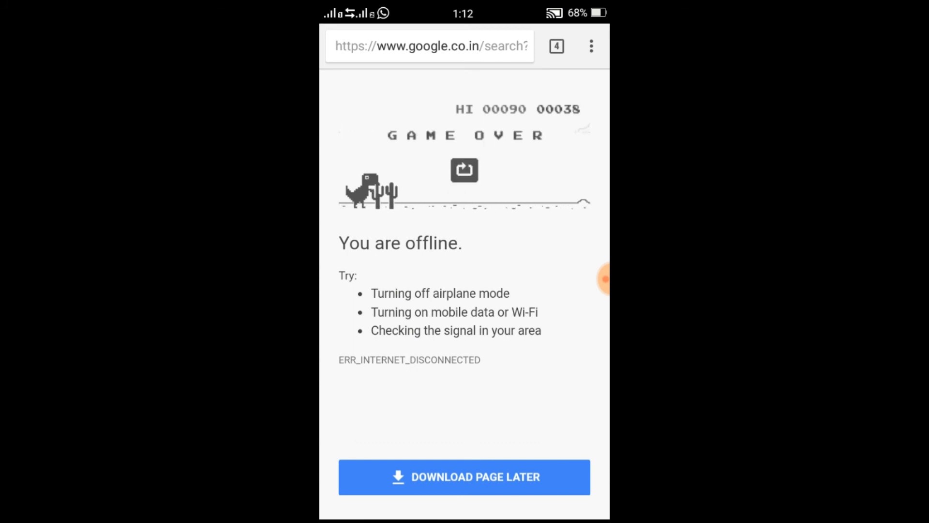
pyautogui.press('Home')
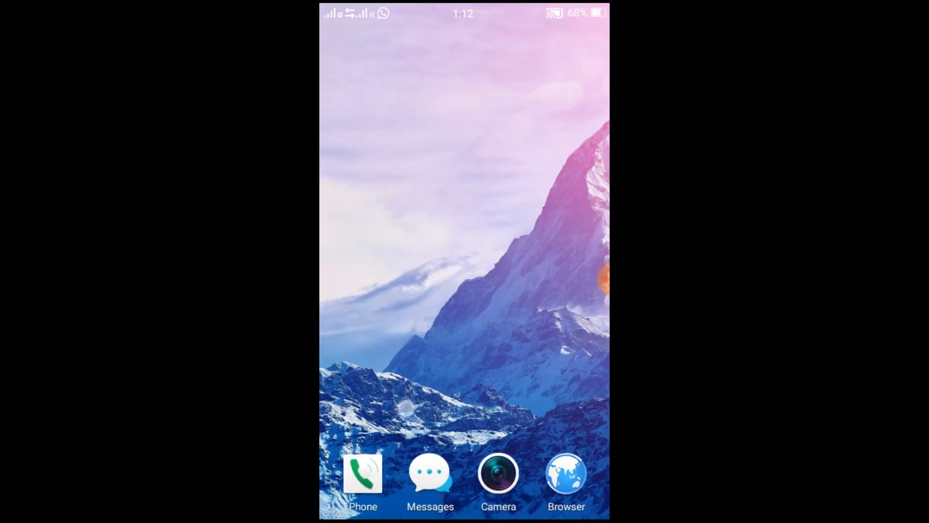